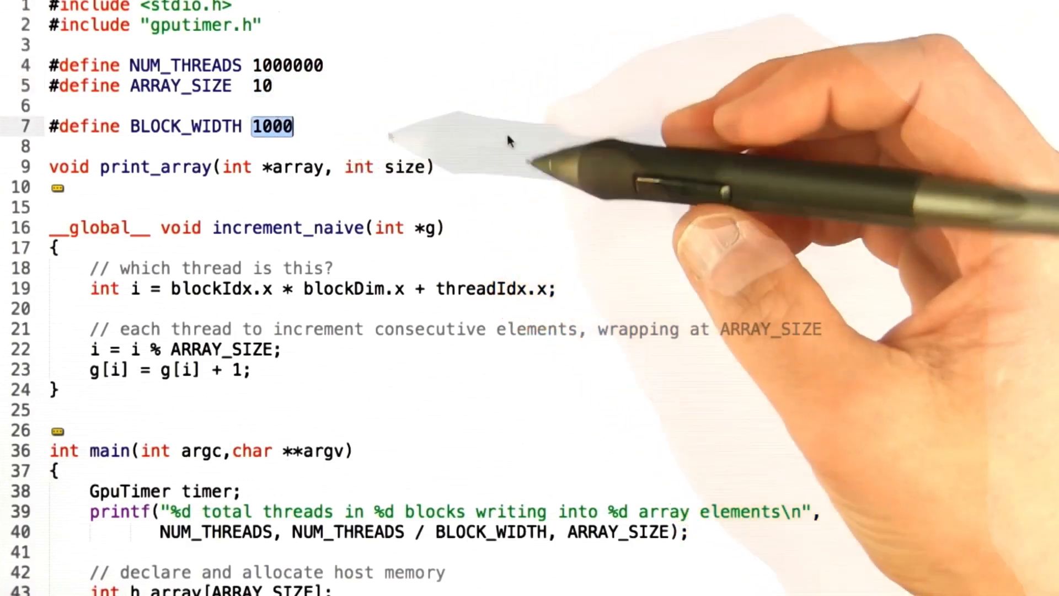
pyautogui.moveTo(486, 155)
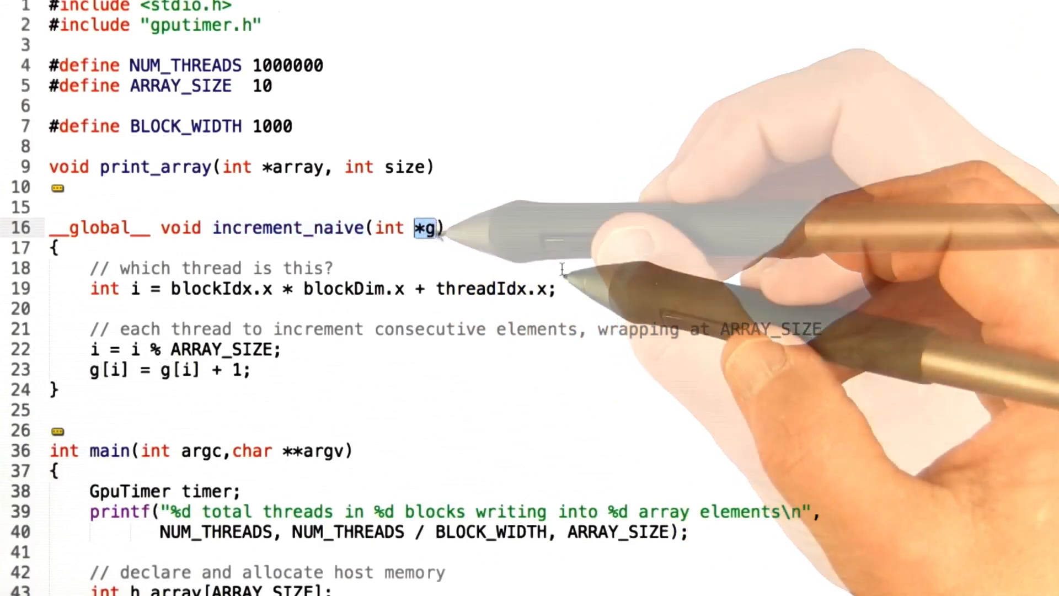
pyautogui.moveTo(574, 284)
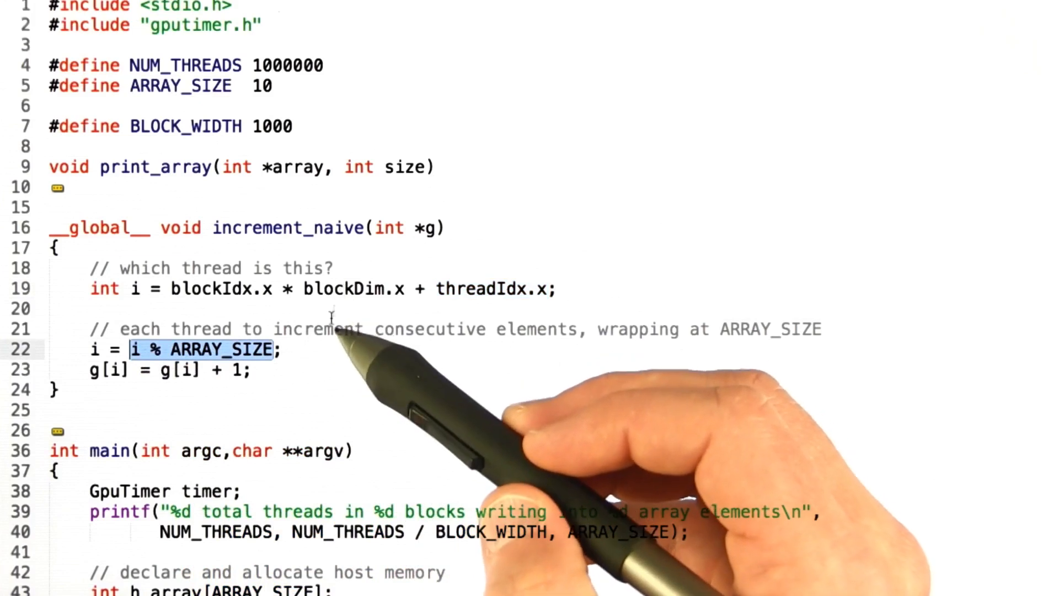
pyautogui.moveTo(304, 351)
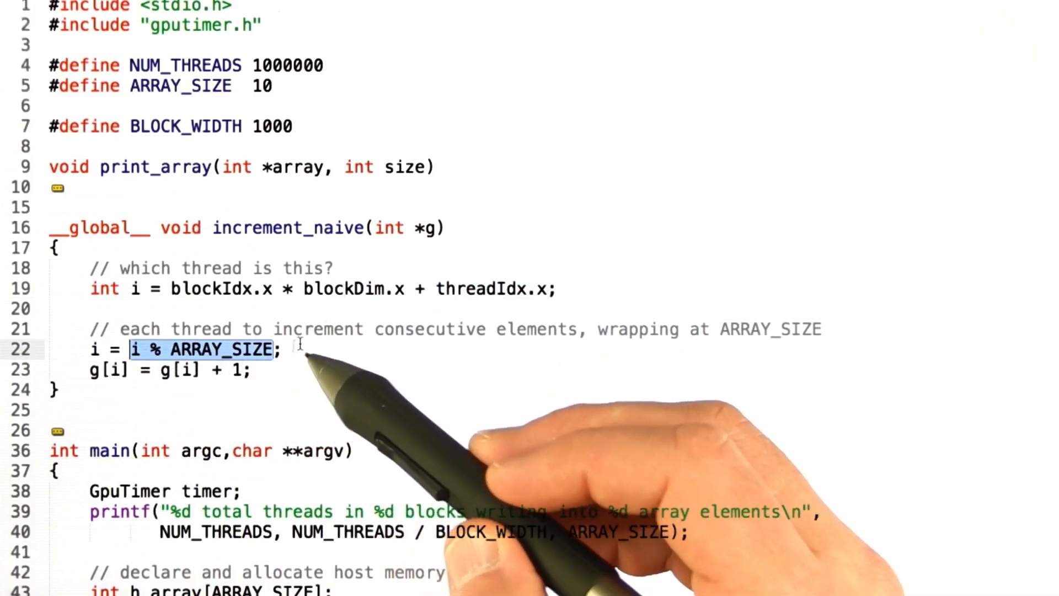
pyautogui.moveTo(753, 318)
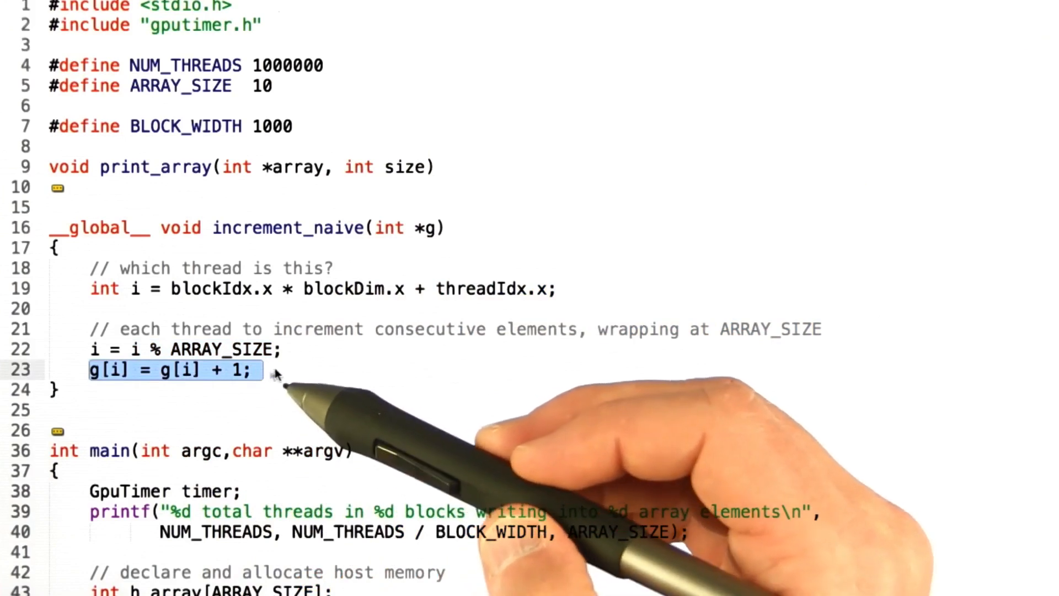
pyautogui.moveTo(283, 381)
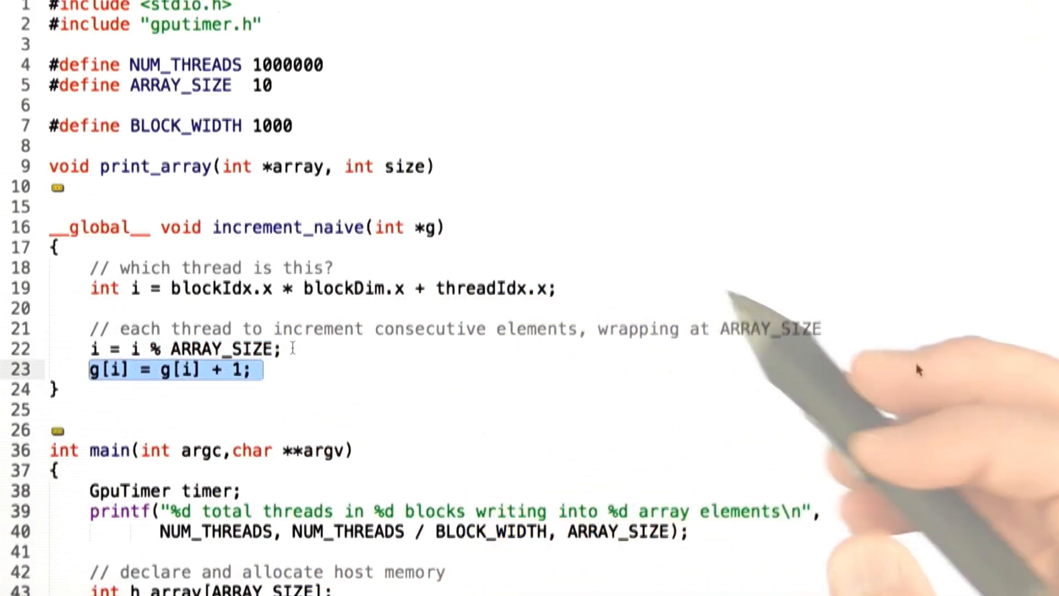
# Scroll down to int main() to show GPU memory zeroing, kernel launch and timer code
pyautogui.scroll(-3)
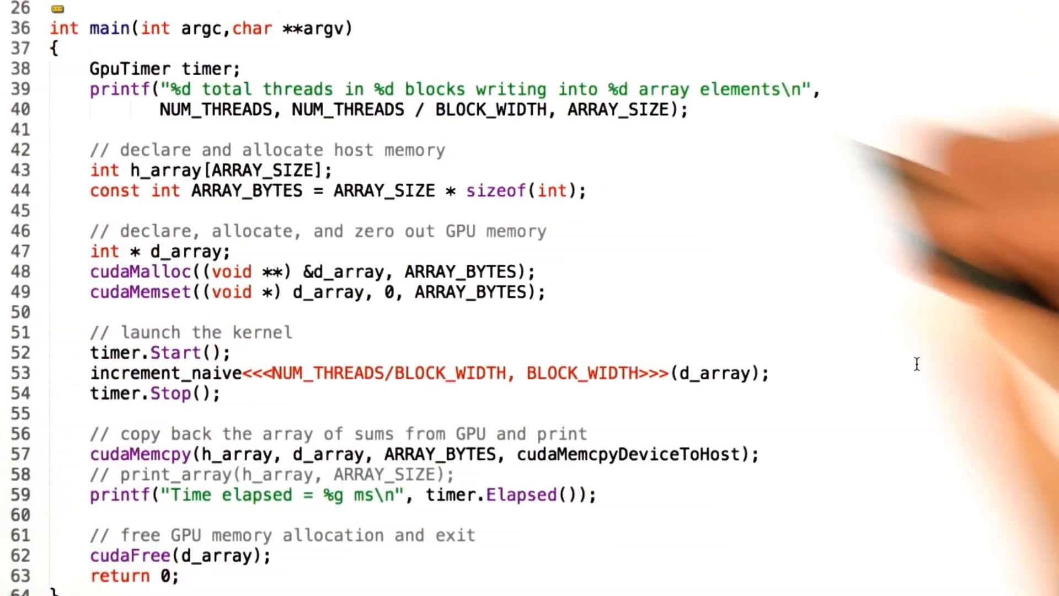
pyautogui.doubleClick(206, 68)
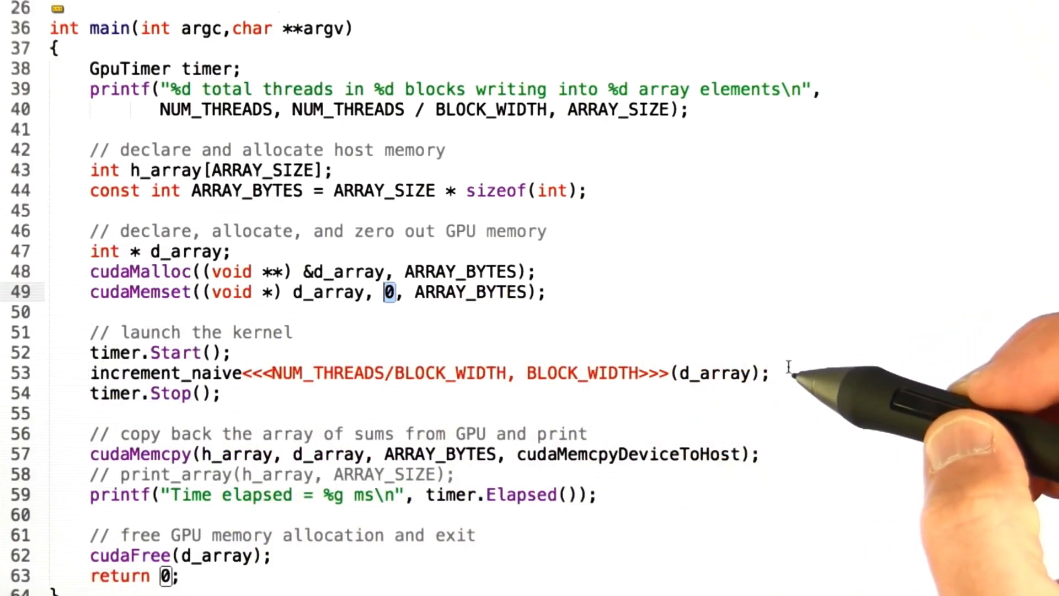
pyautogui.doubleClick(165, 372)
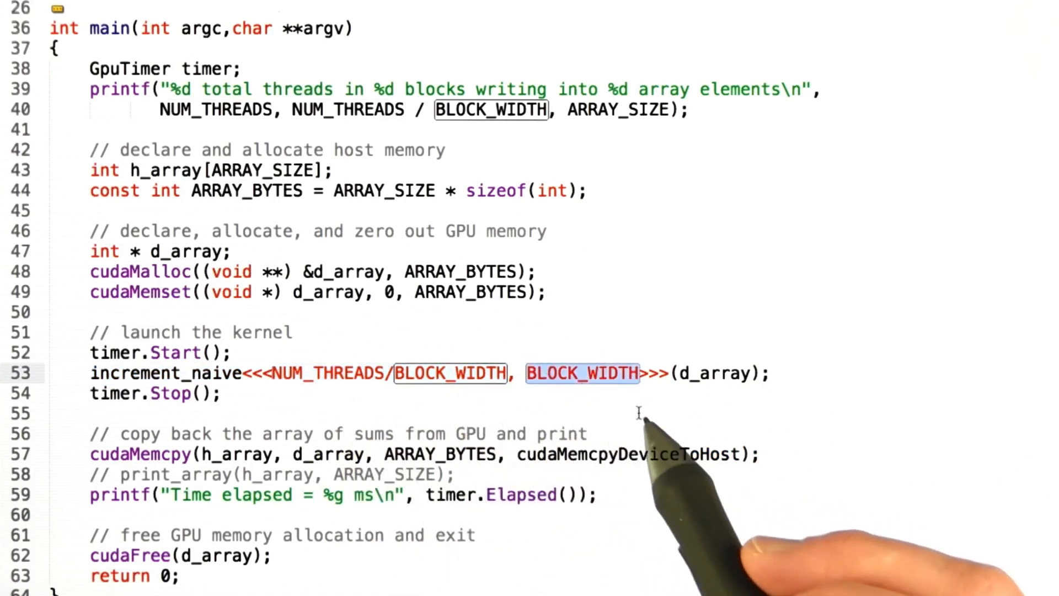
pyautogui.moveTo(611, 406)
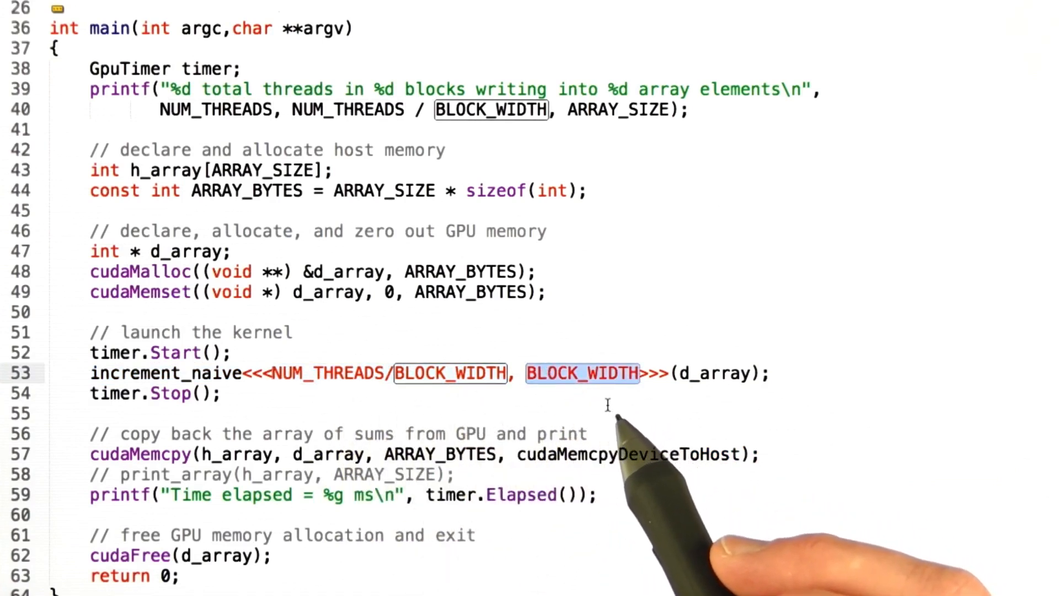
pyautogui.moveTo(412, 395)
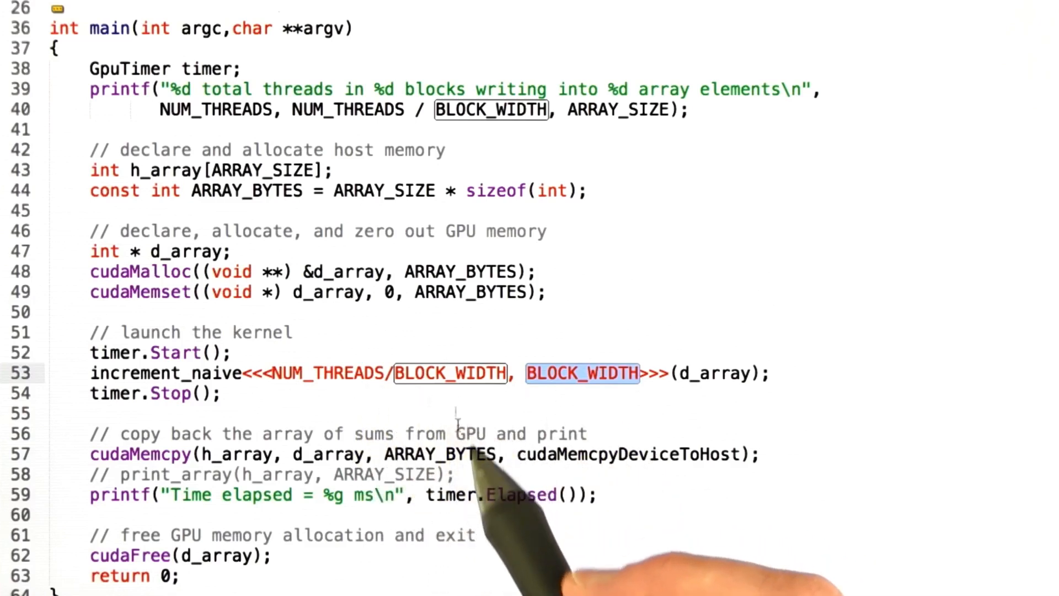
pyautogui.moveTo(503, 446)
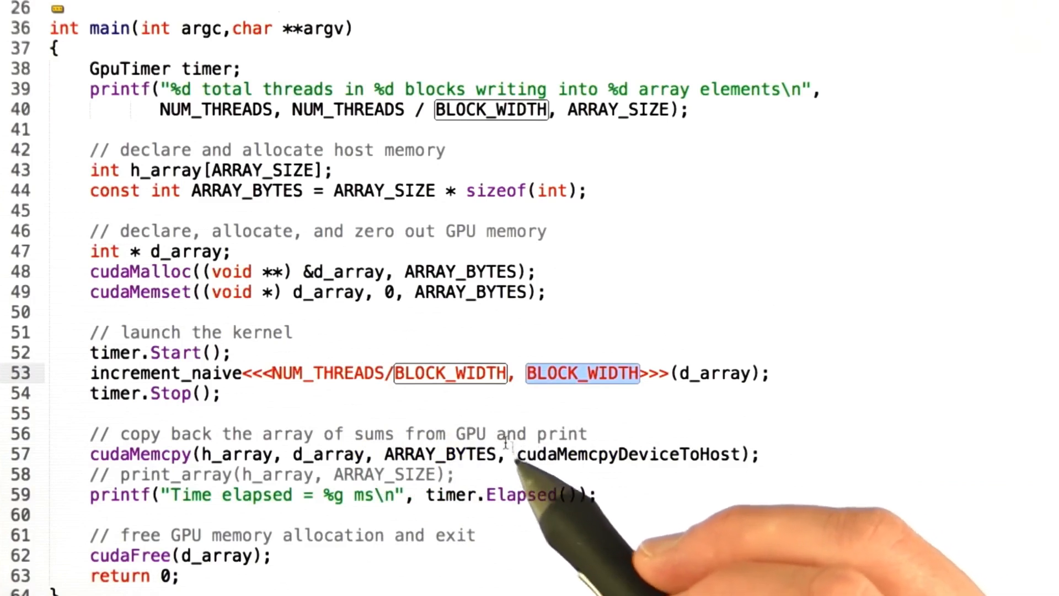
pyautogui.moveTo(710, 405)
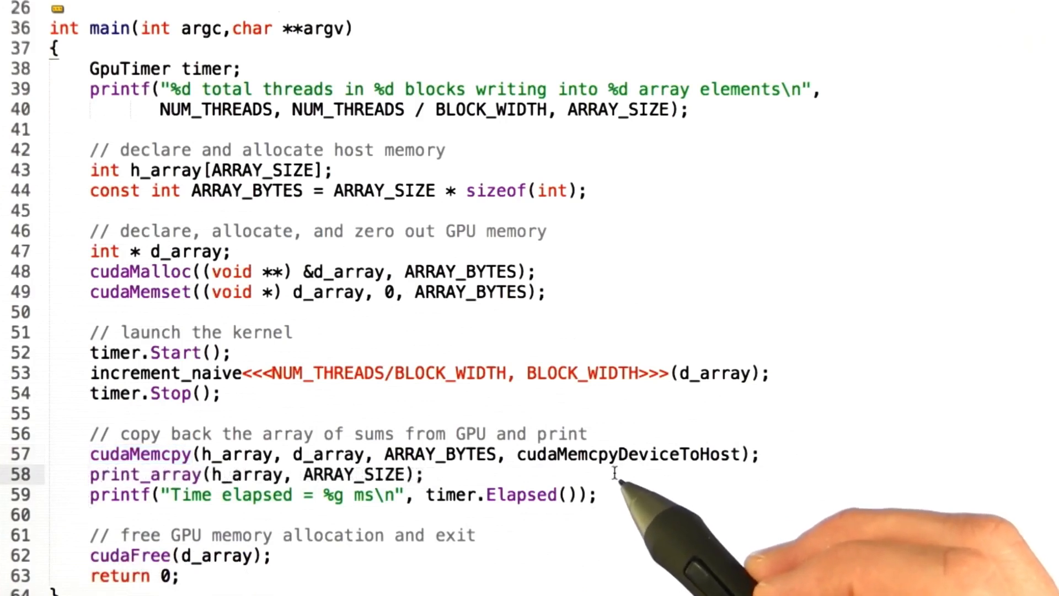
pyautogui.moveTo(614, 493)
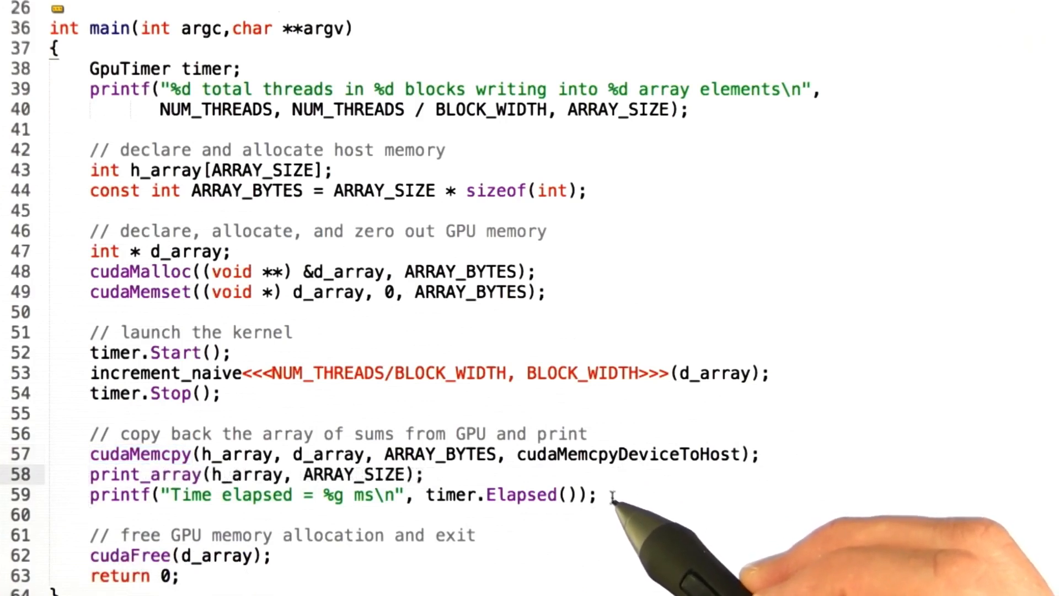
pyautogui.moveTo(773, 371)
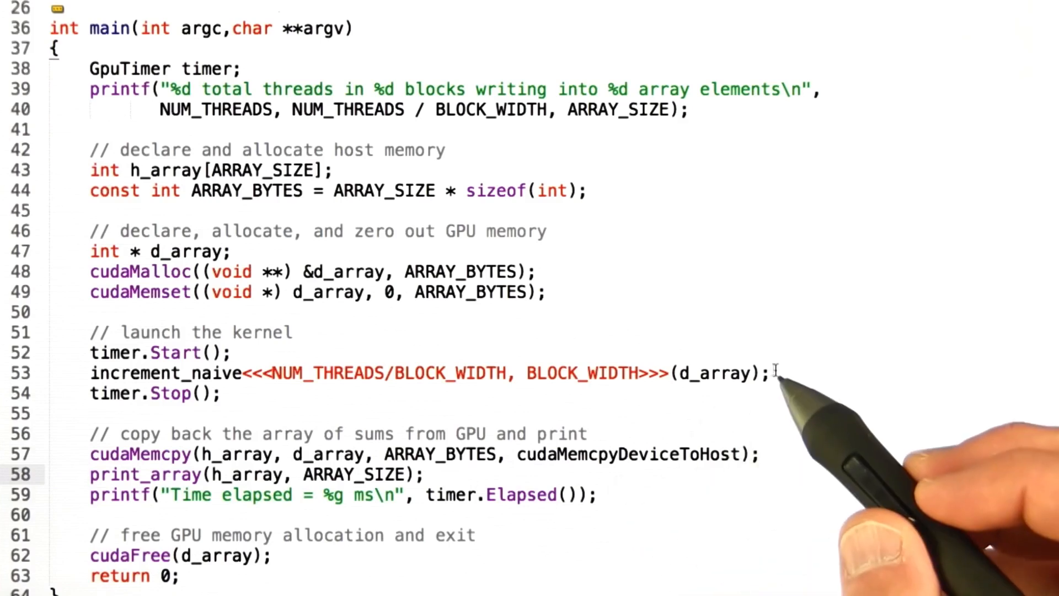
pyautogui.moveTo(688, 491)
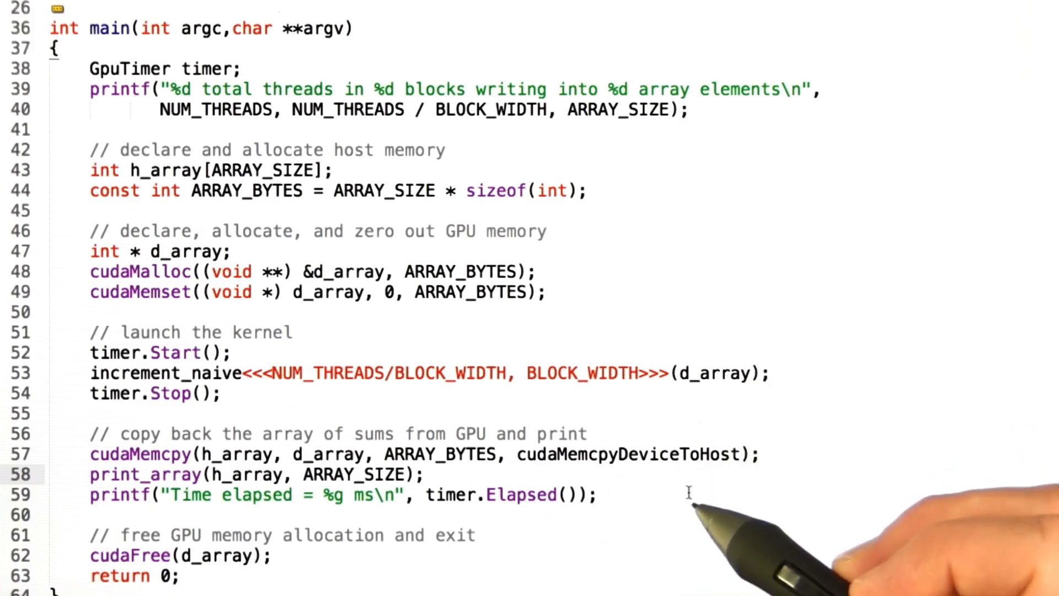